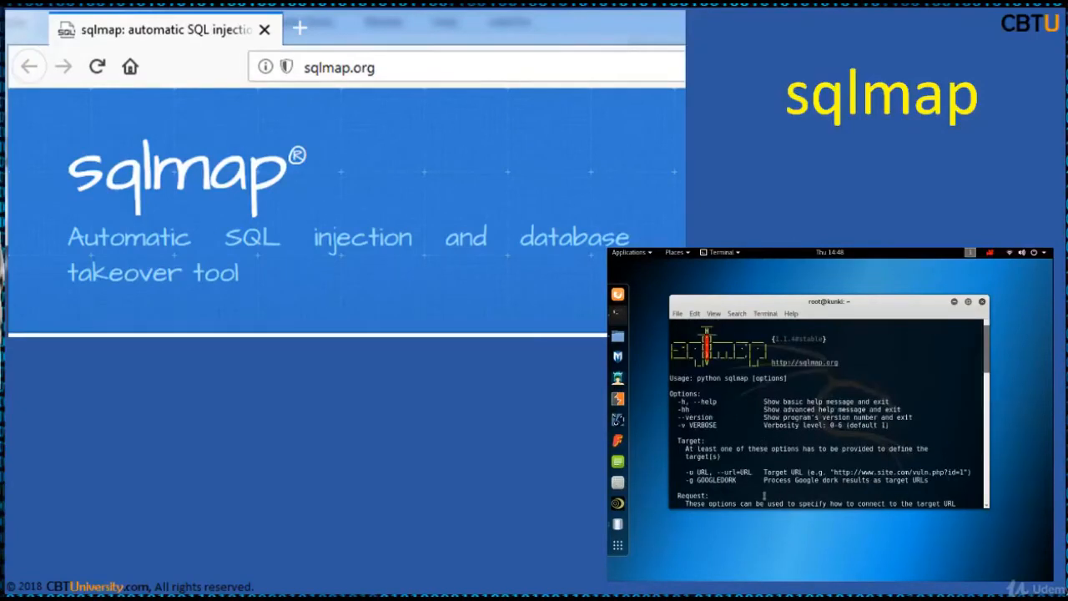
scroll(down, 3)
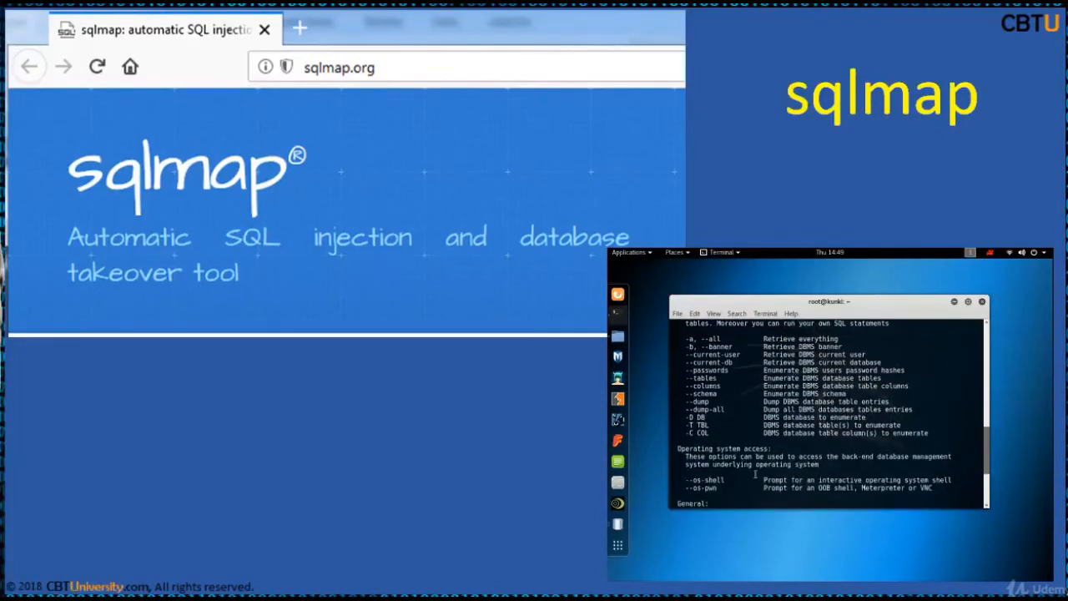